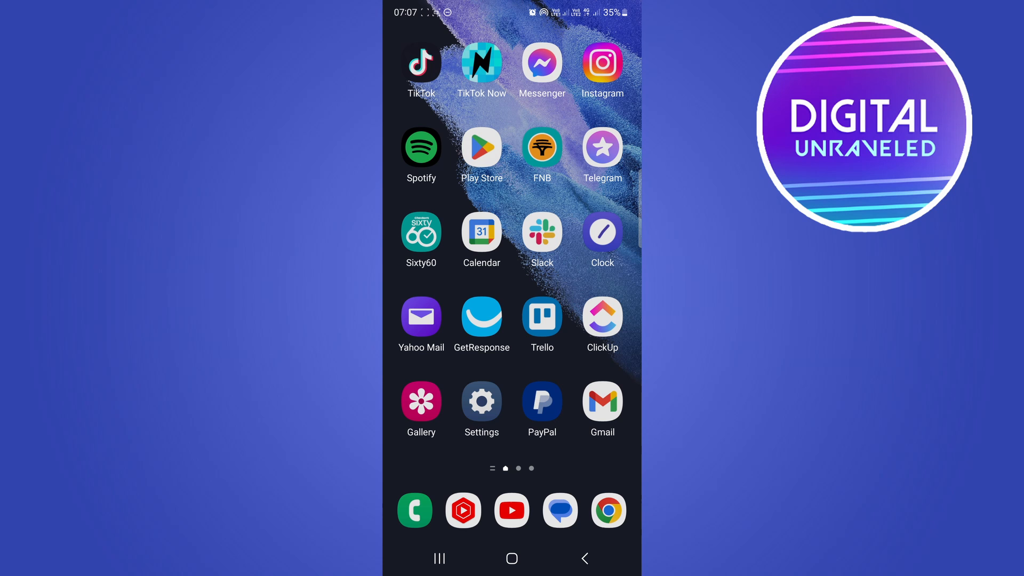
Launch TikTok from the home screen to reach the For You feed.
click(421, 64)
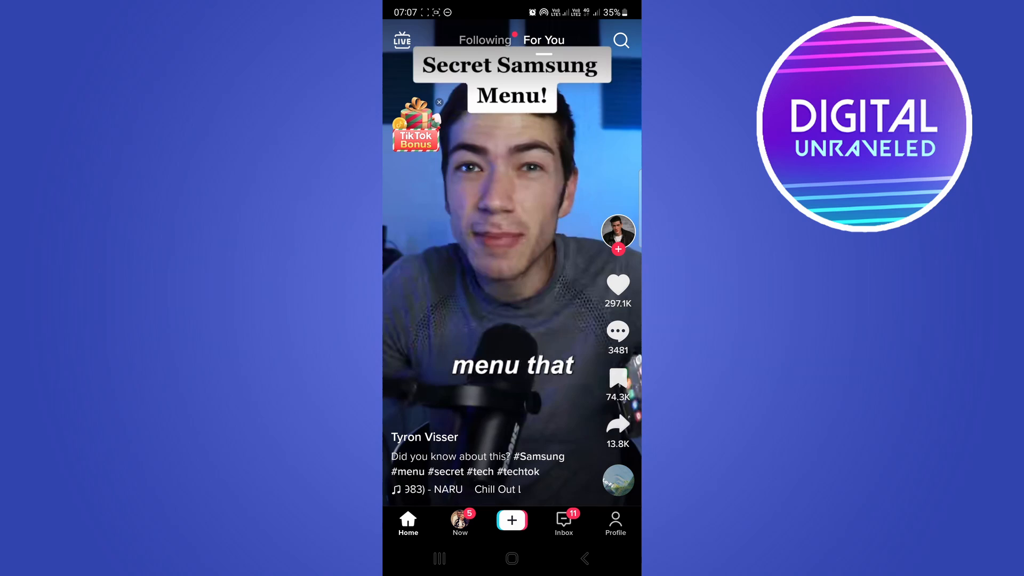
Start a new TikTok video and choose Upload to browse gallery videos.
click(512, 521)
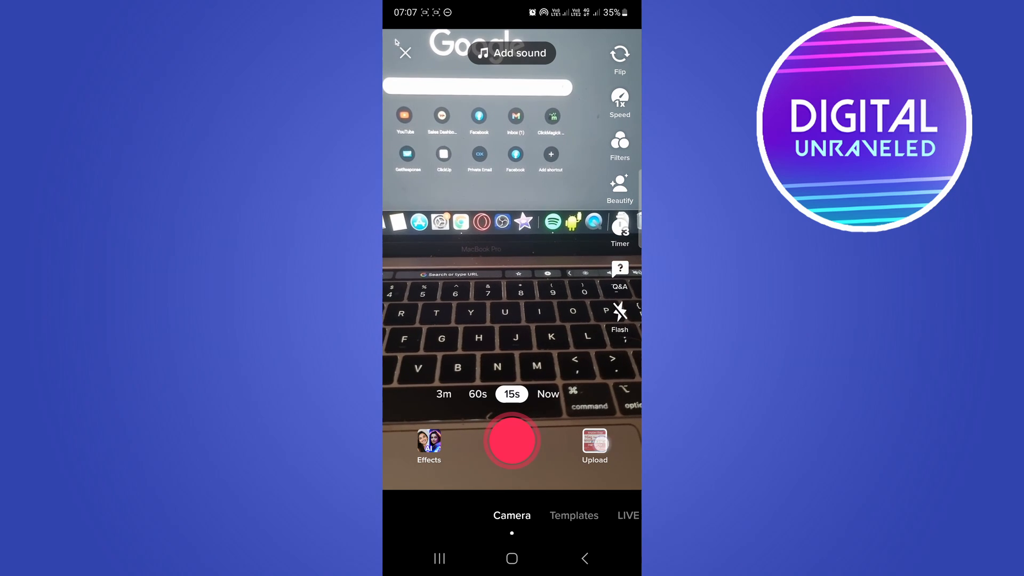
click(595, 446)
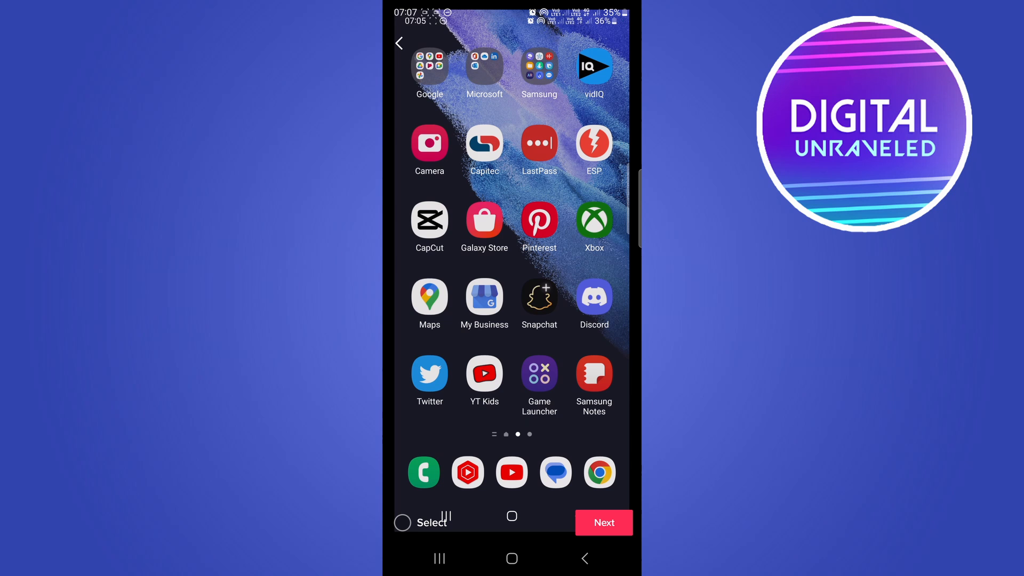
Load the selected gallery video into the editor and dismiss the description tip.
click(603, 523)
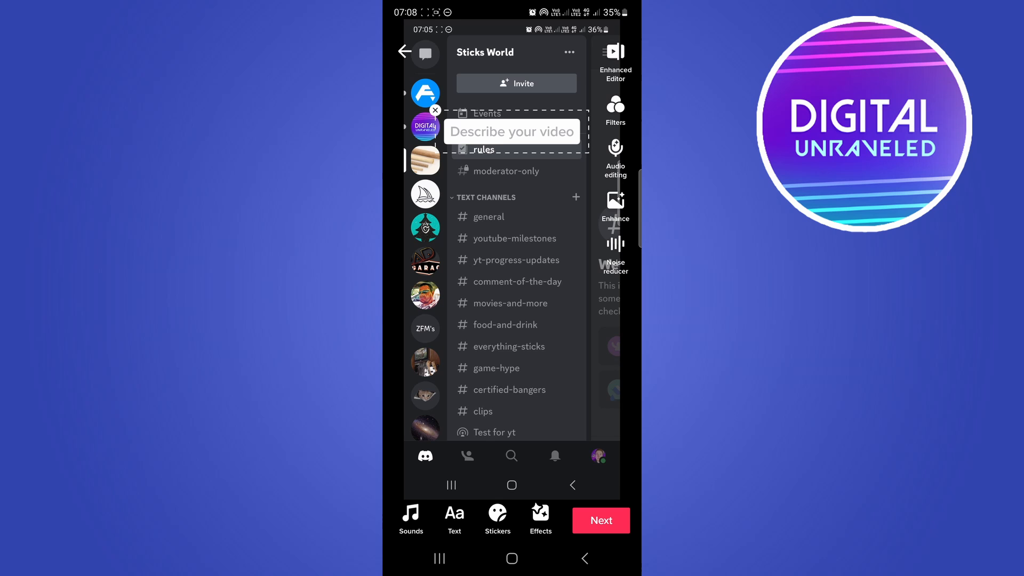
click(425, 53)
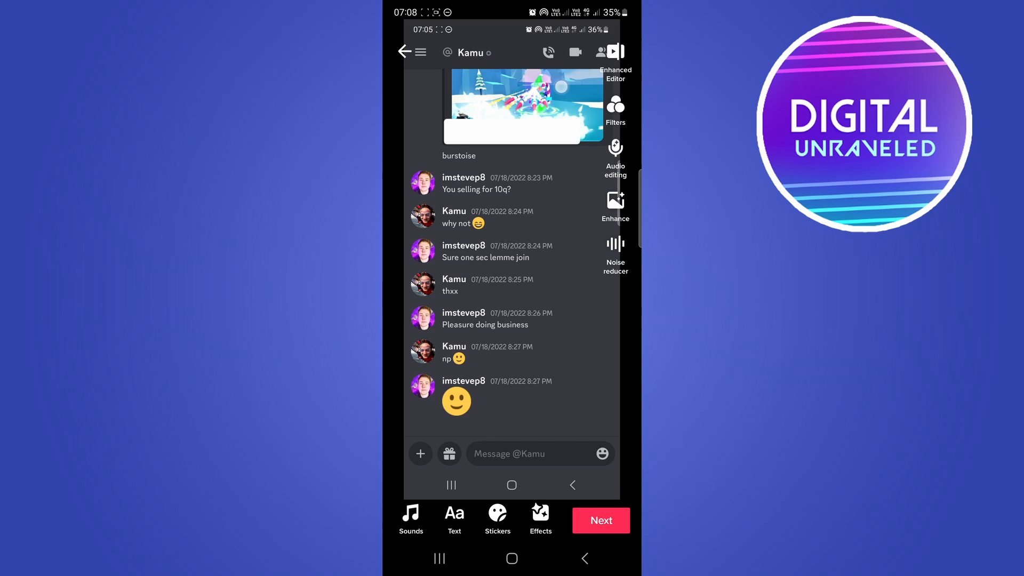
Add a red 'text goes here' caption to the video, then leave TikTok.
click(454, 519)
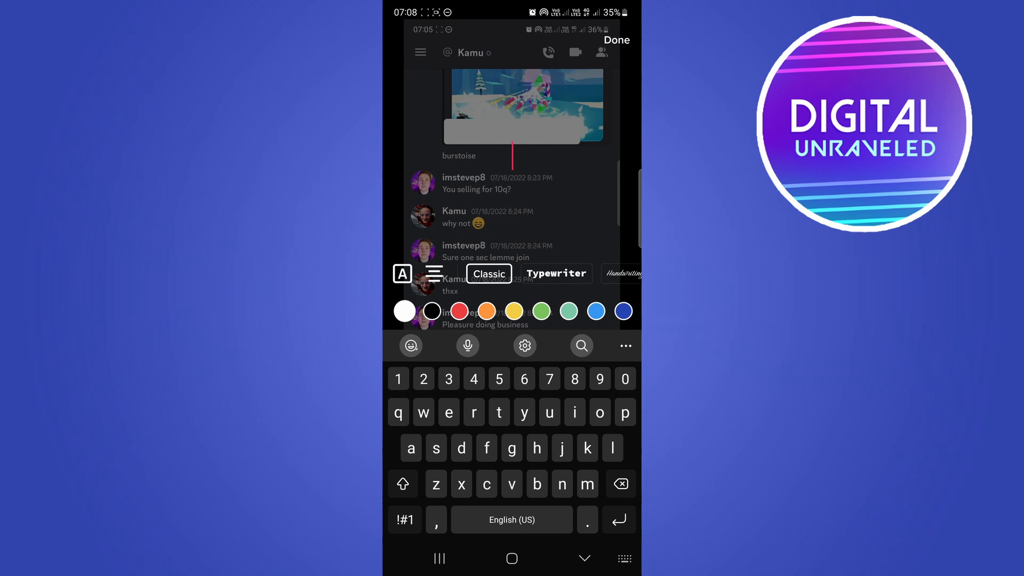
text(text goes here)
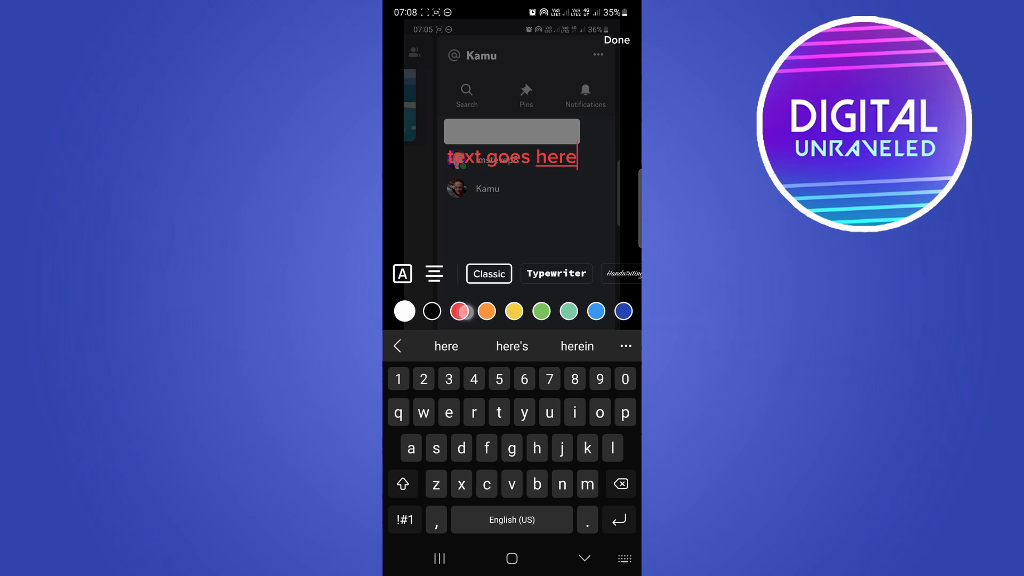
click(616, 40)
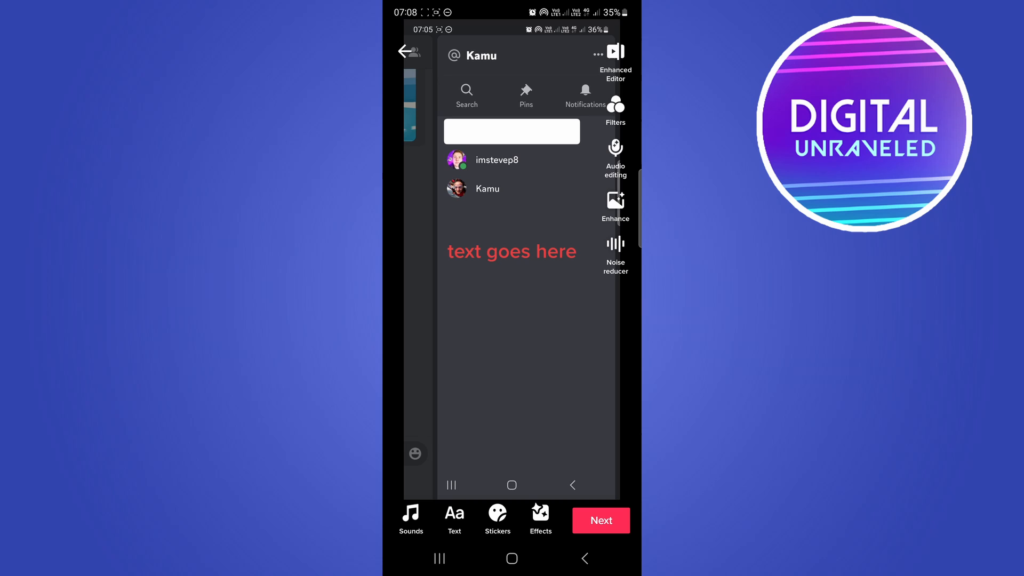
click(596, 55)
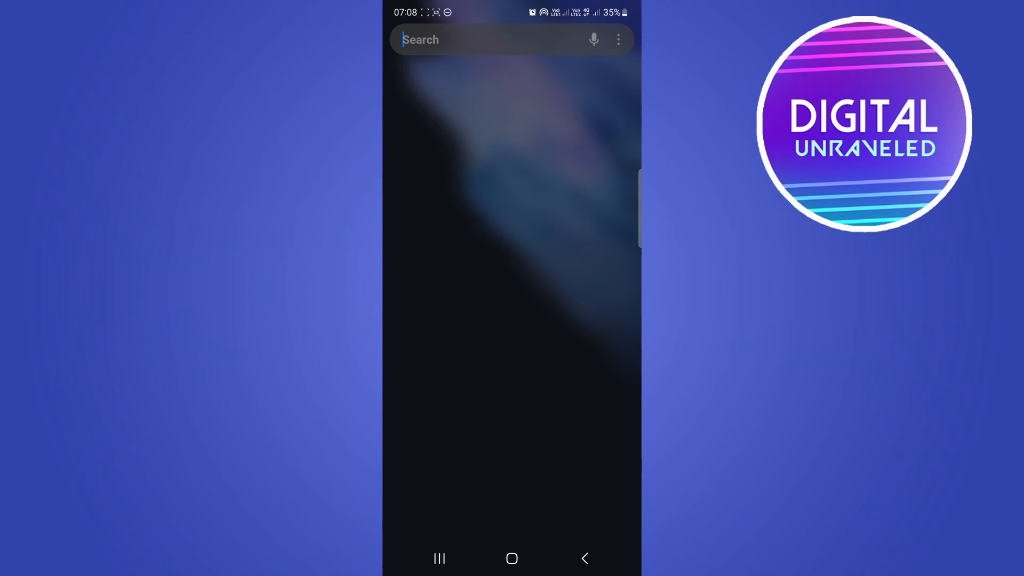
Search the phone's apps for 'capc' and launch CapCut from the results.
text(ca)
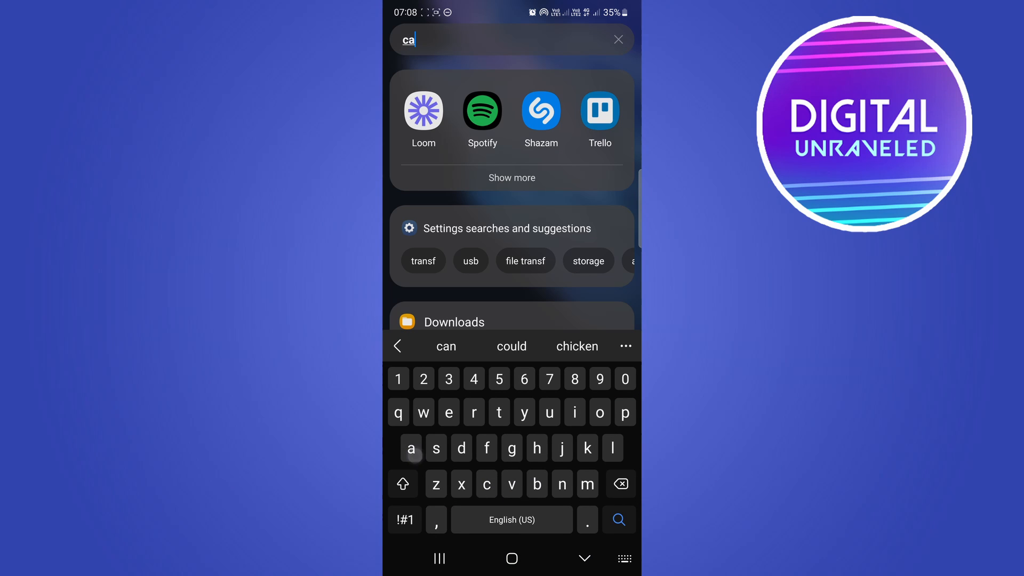
text(pc)
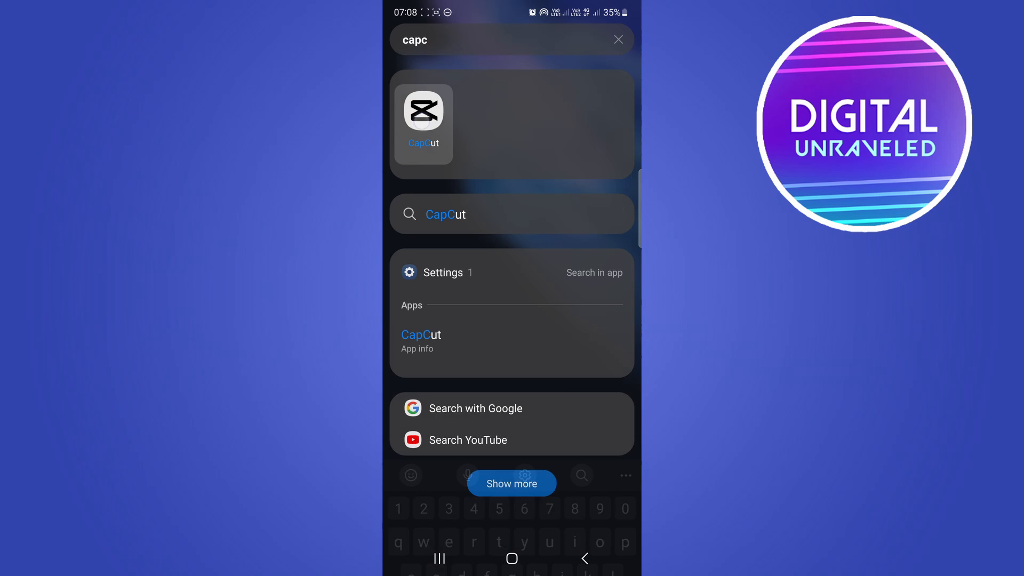
click(423, 109)
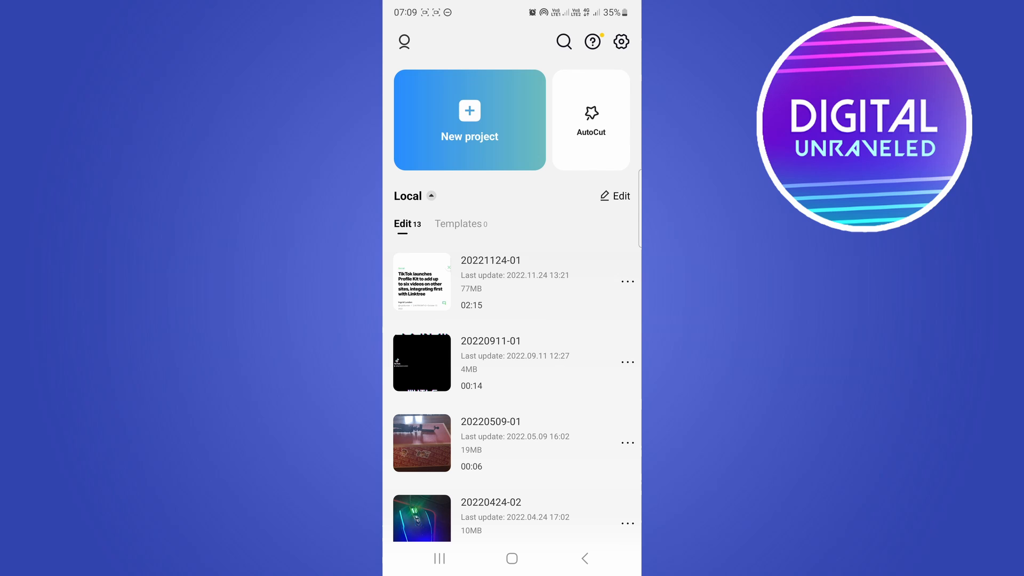
Start a new CapCut project, previewing the screen-recording video from the gallery.
click(469, 119)
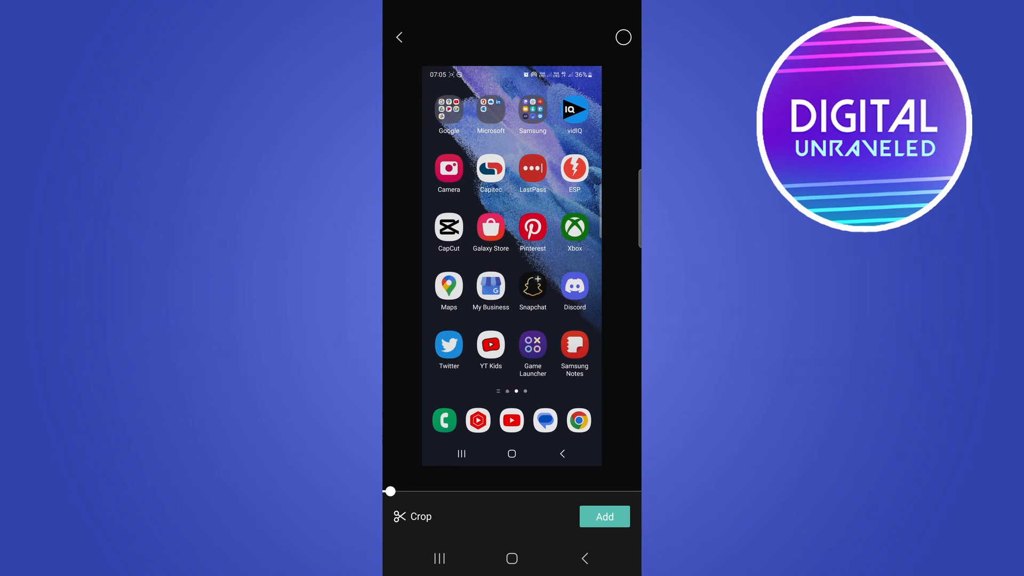
Add the 1:14 screen-recording clip to the project timeline, ready for 1080P export.
click(603, 517)
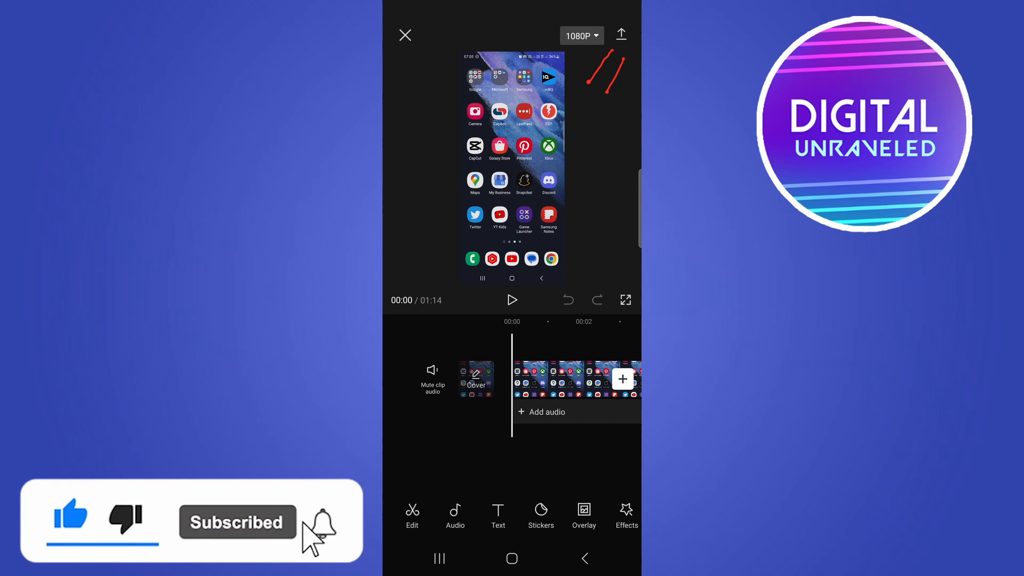
click(319, 526)
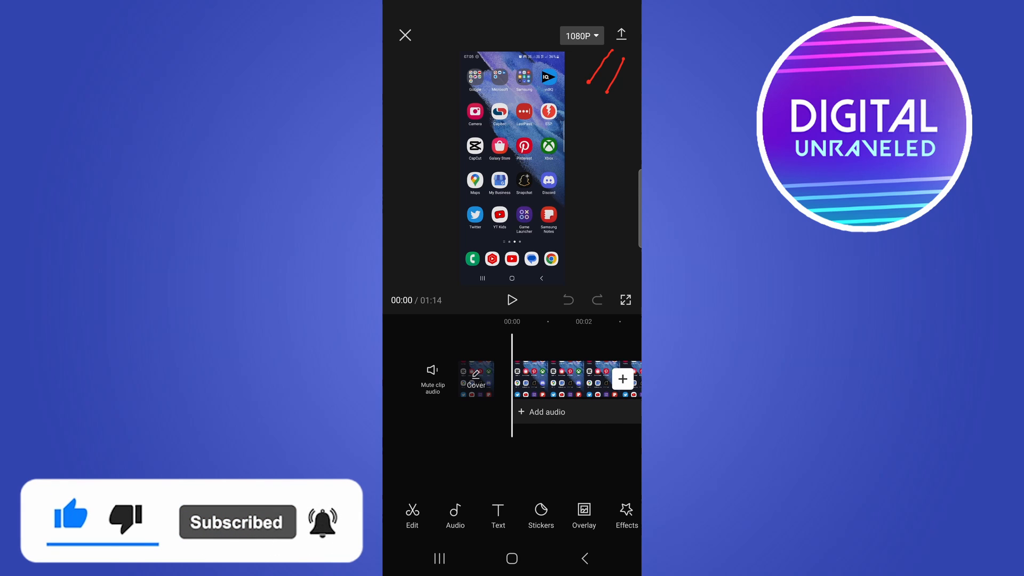